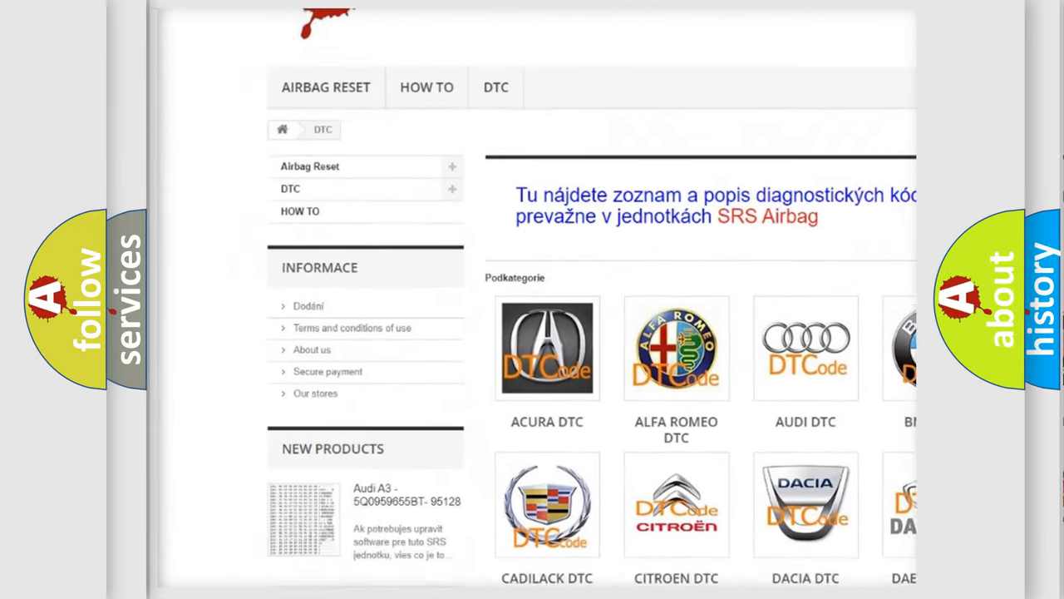
pyautogui.scroll(-3)
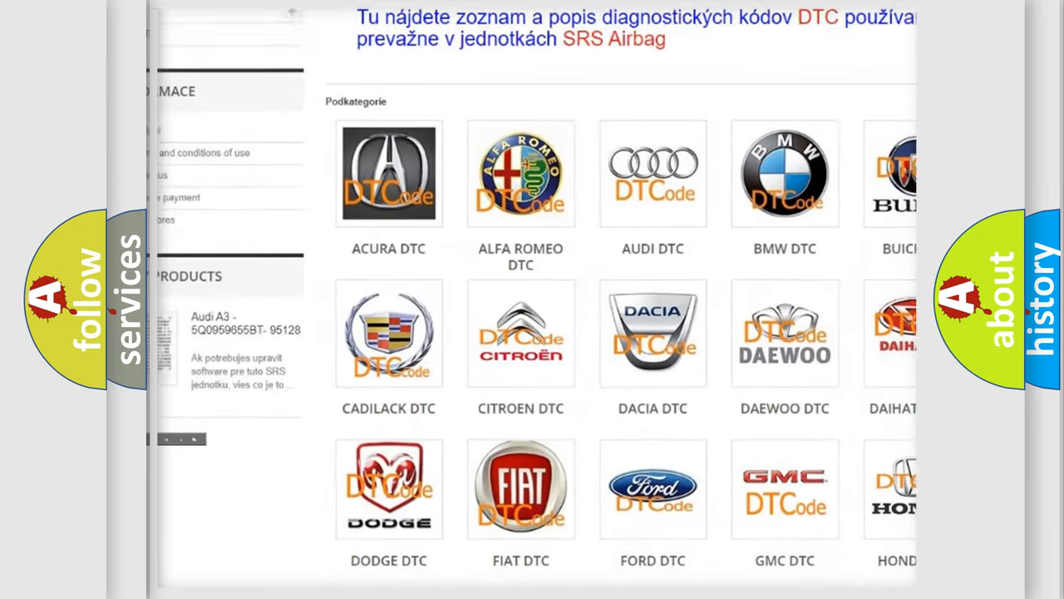
pyautogui.scroll(-3)
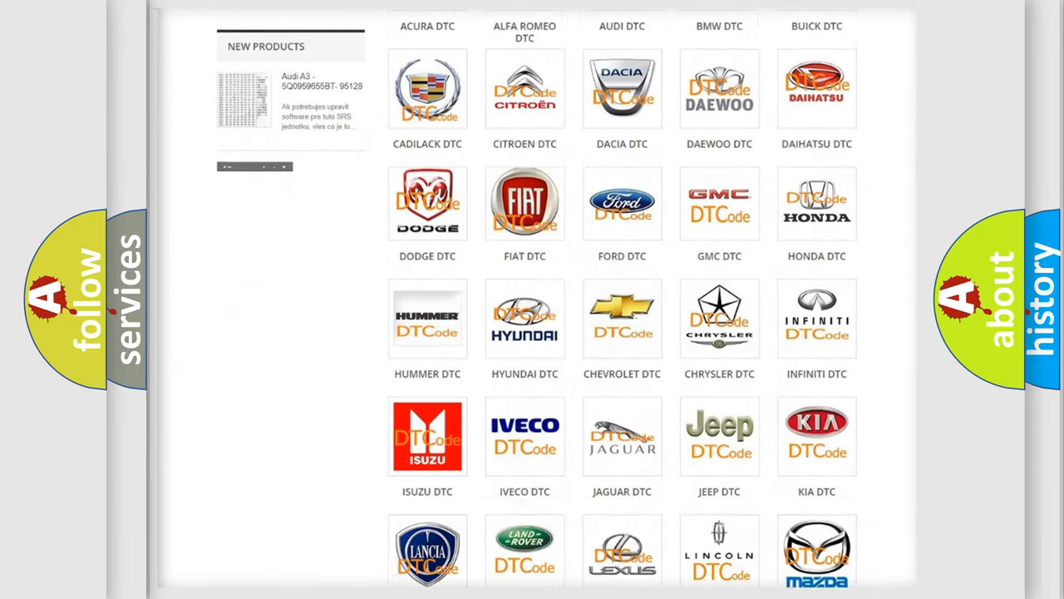
pyautogui.scroll(-3)
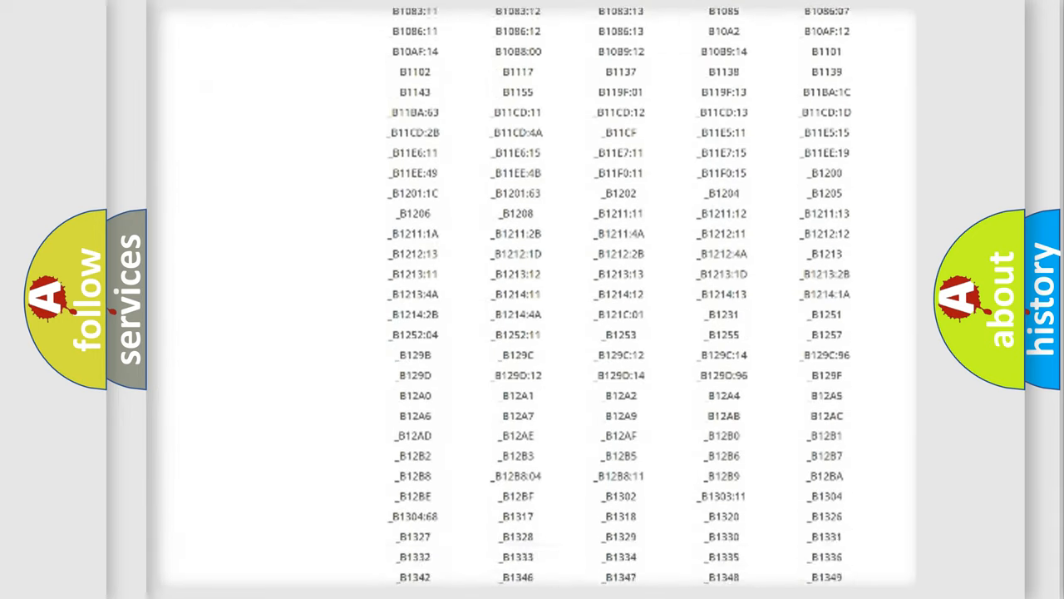
pyautogui.scroll(-3)
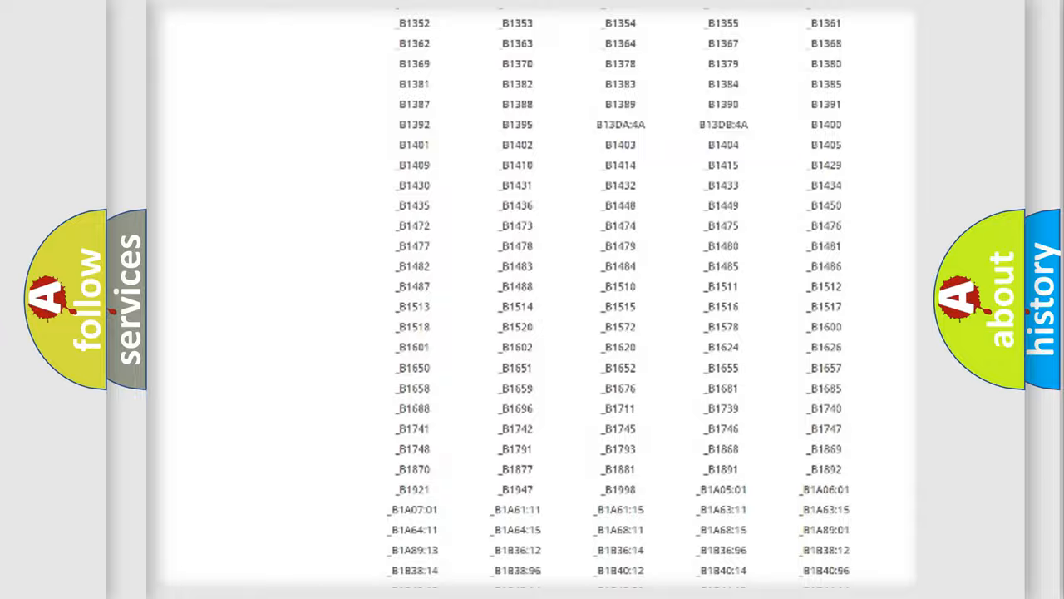